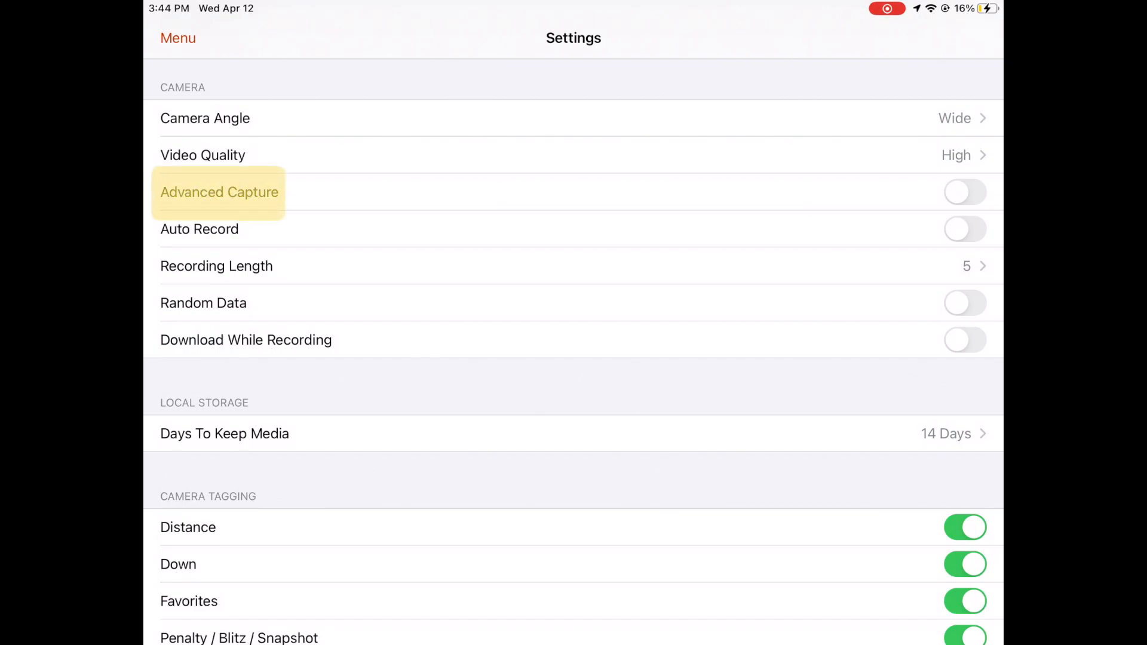
Switch Advanced Capture on in Settings and return to the recording screen
click(965, 192)
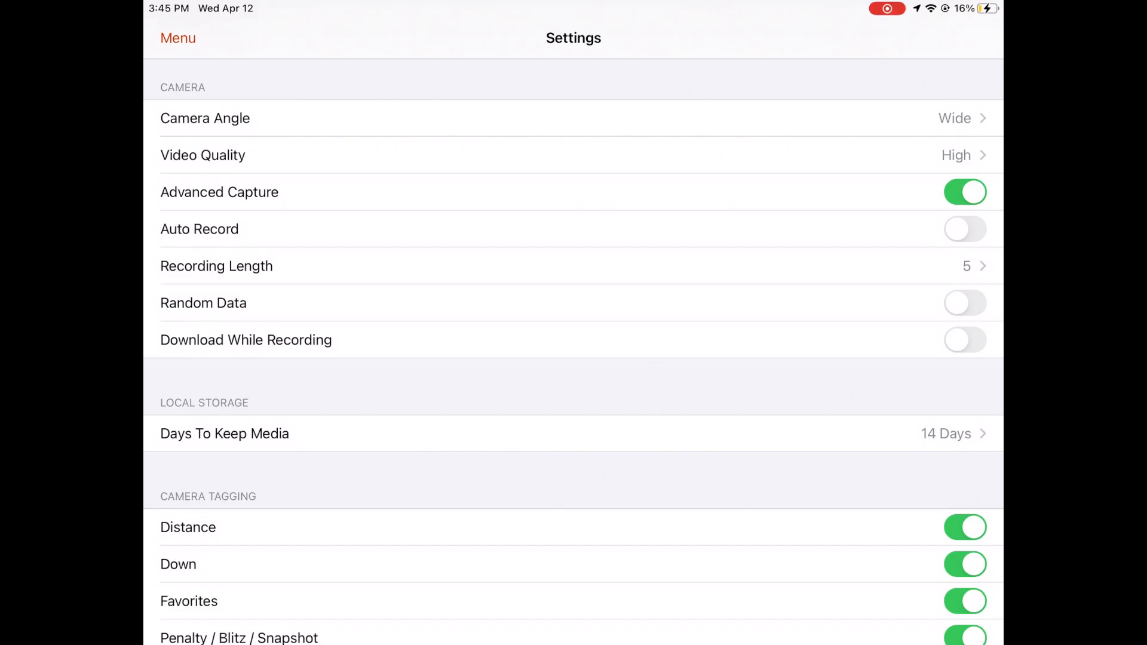
click(176, 37)
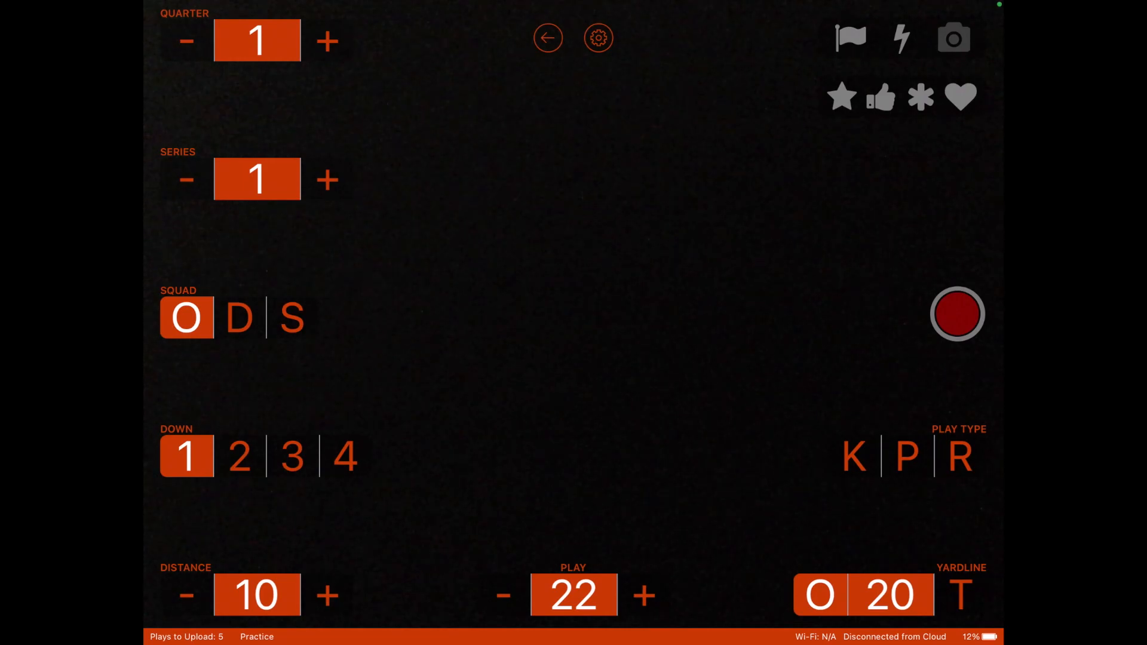
Record a short first play tagged as play type P (pass), then stop recording
click(957, 314)
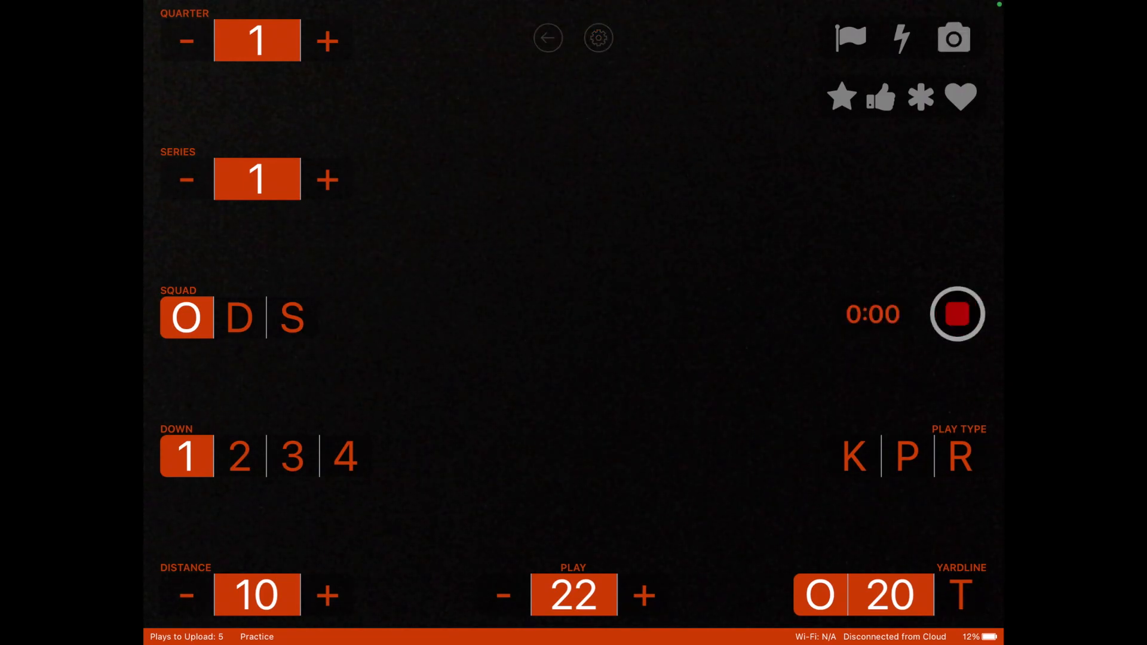
click(904, 456)
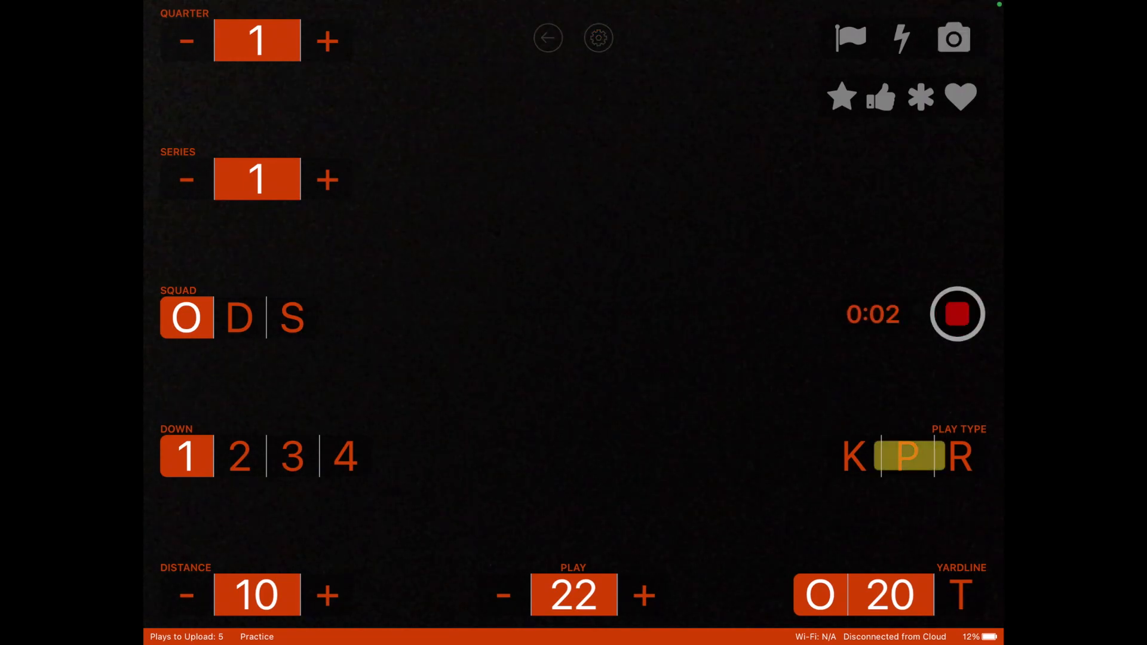
click(908, 455)
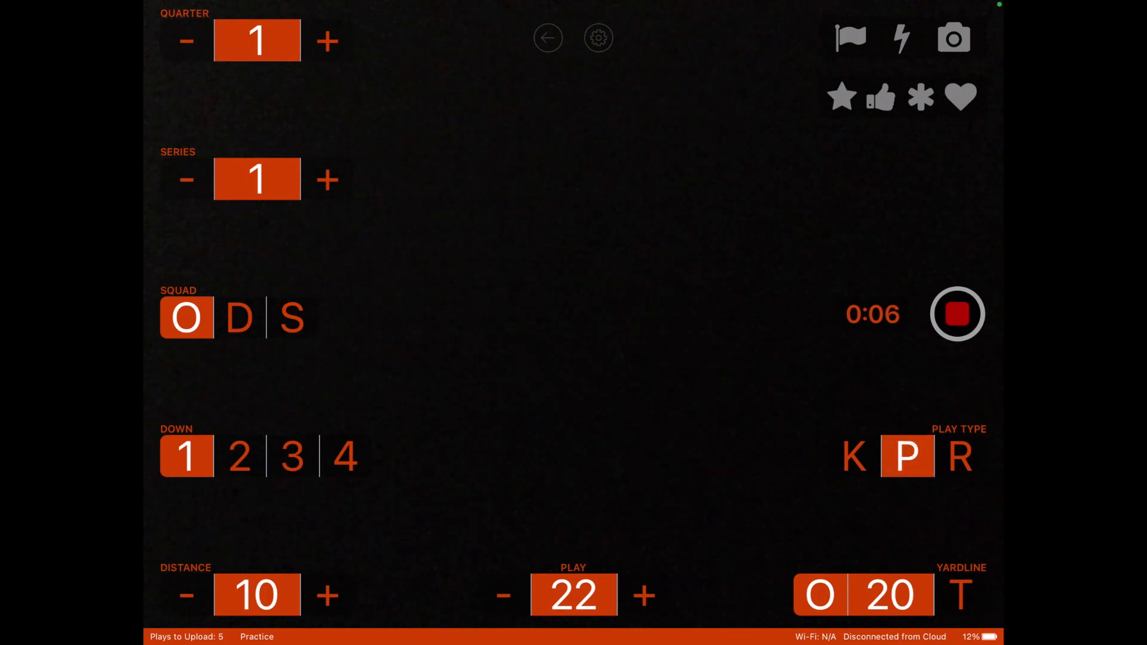
click(956, 314)
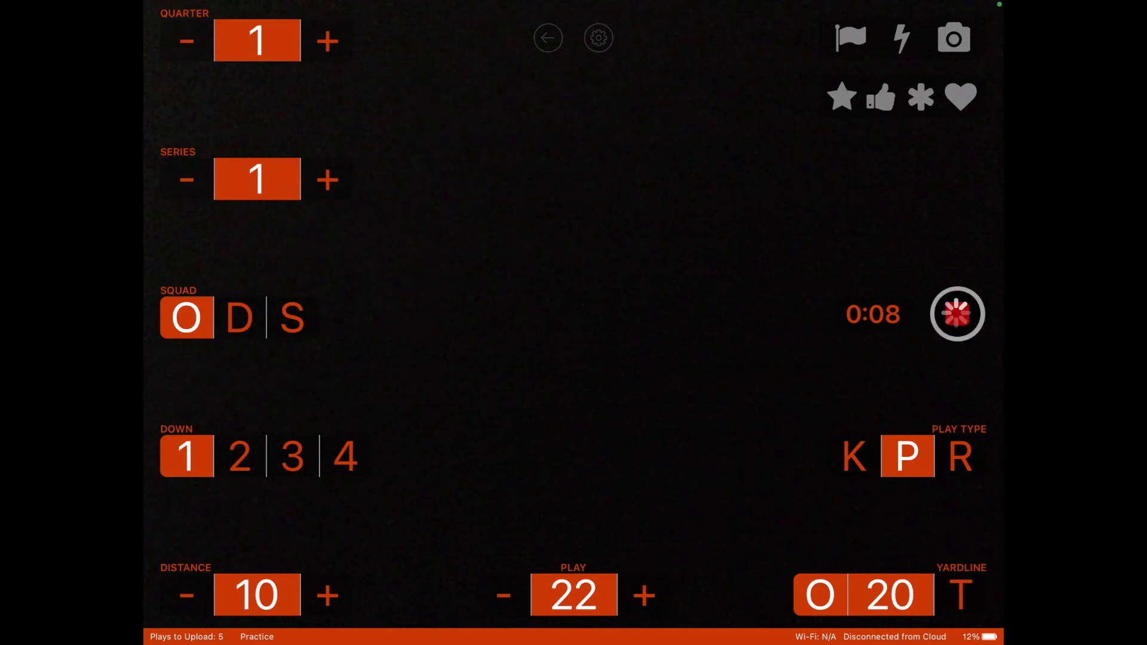
click(957, 313)
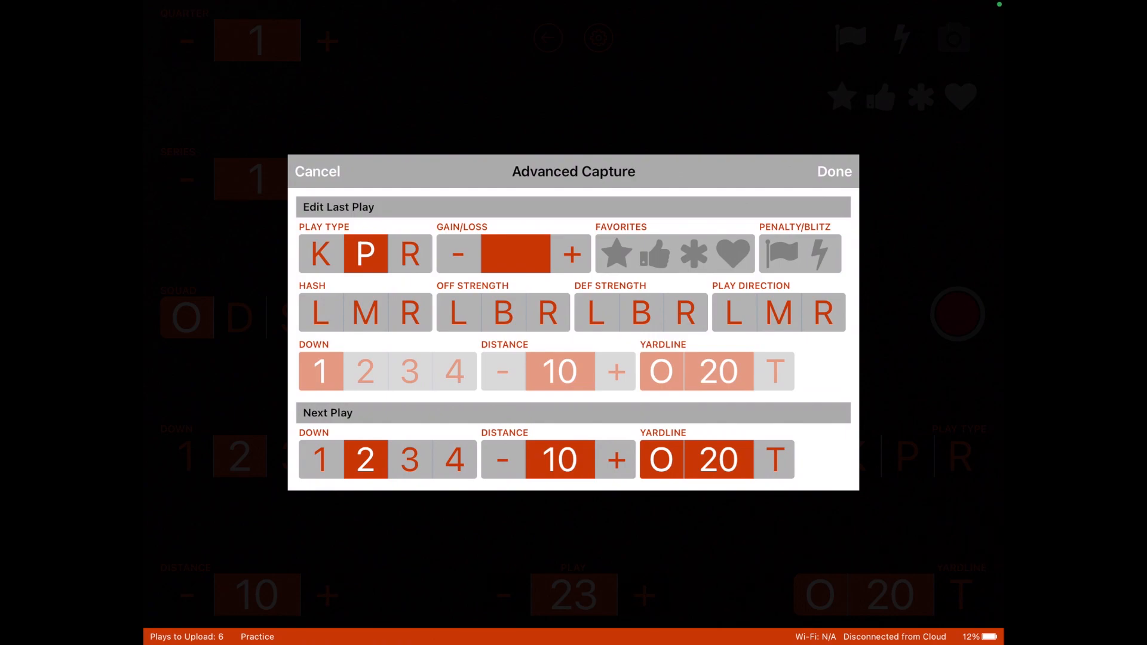
Enter a 5-yard gain for the last play, setting up 2nd and 5 at the 25
click(717, 460)
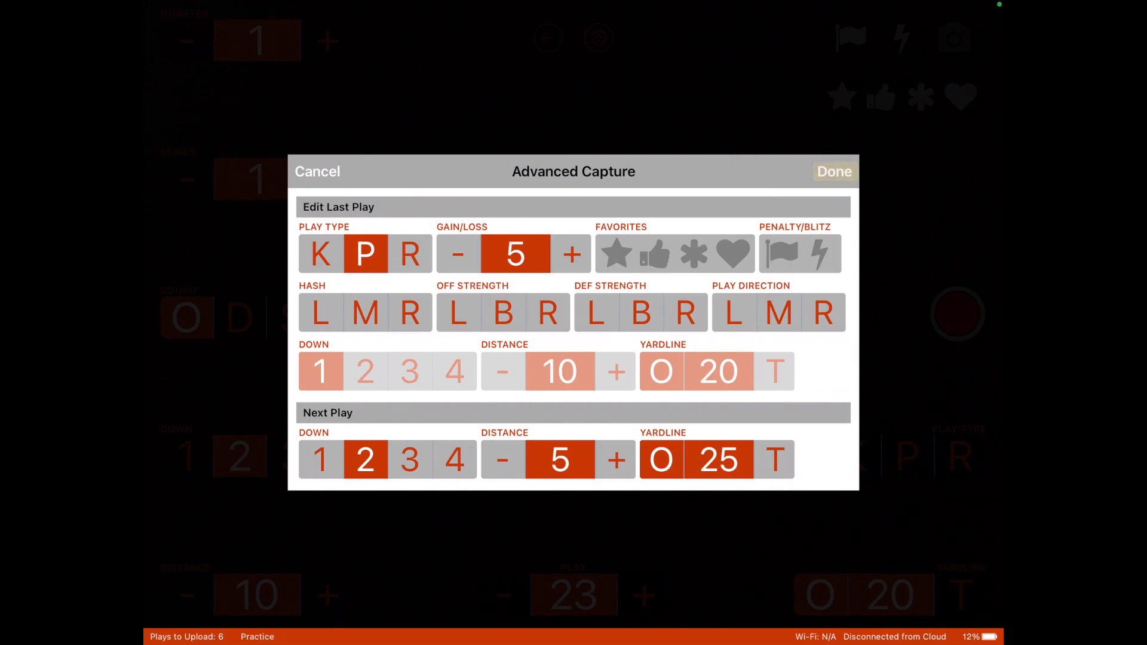
click(833, 172)
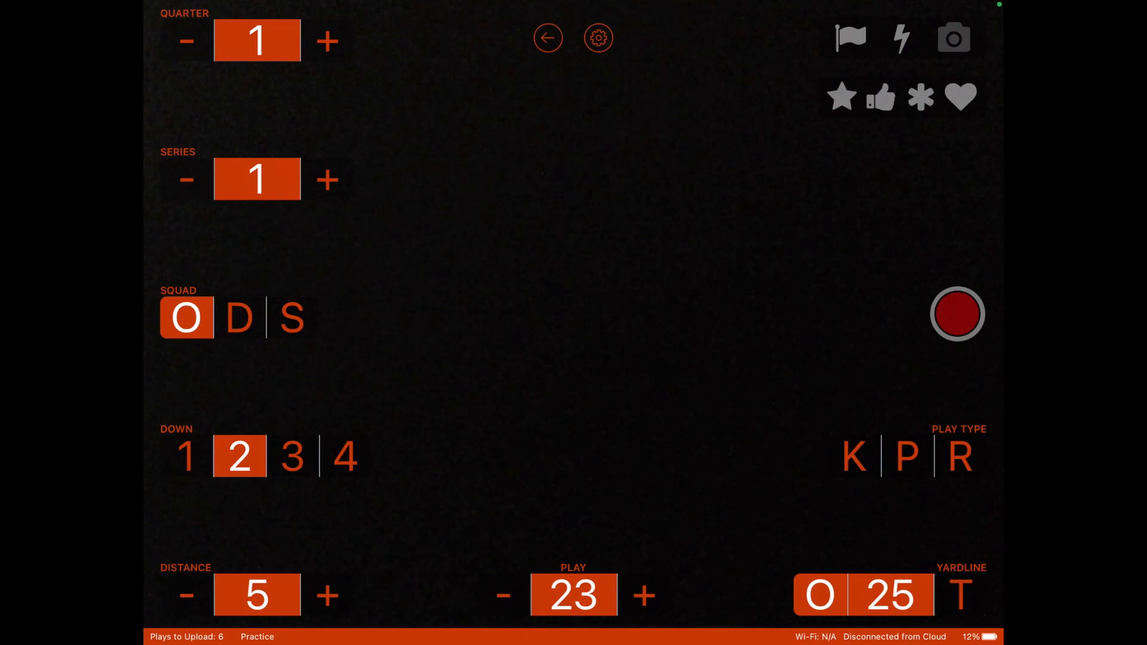
Record a second play tagged as play type R (run), then stop recording
click(956, 315)
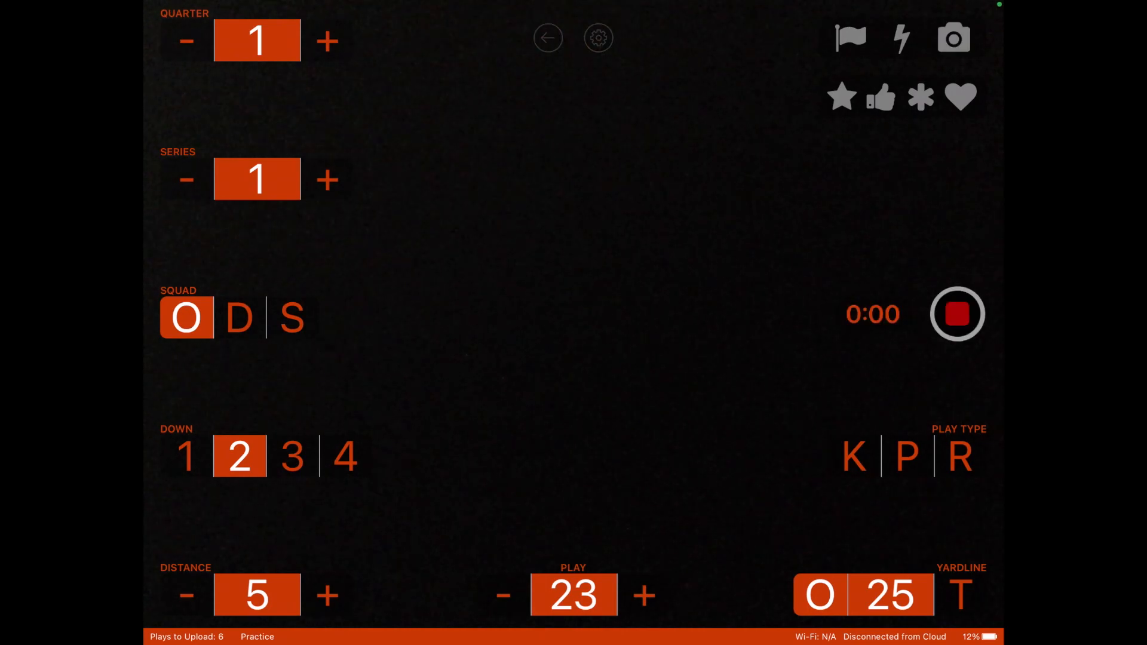
click(957, 314)
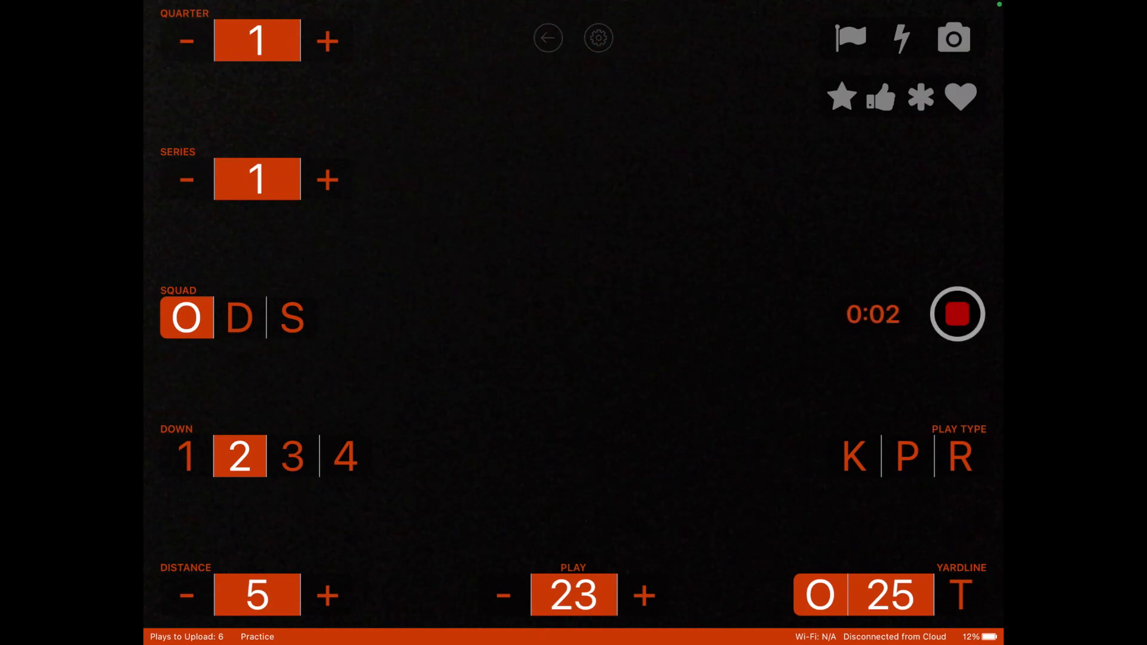
click(958, 456)
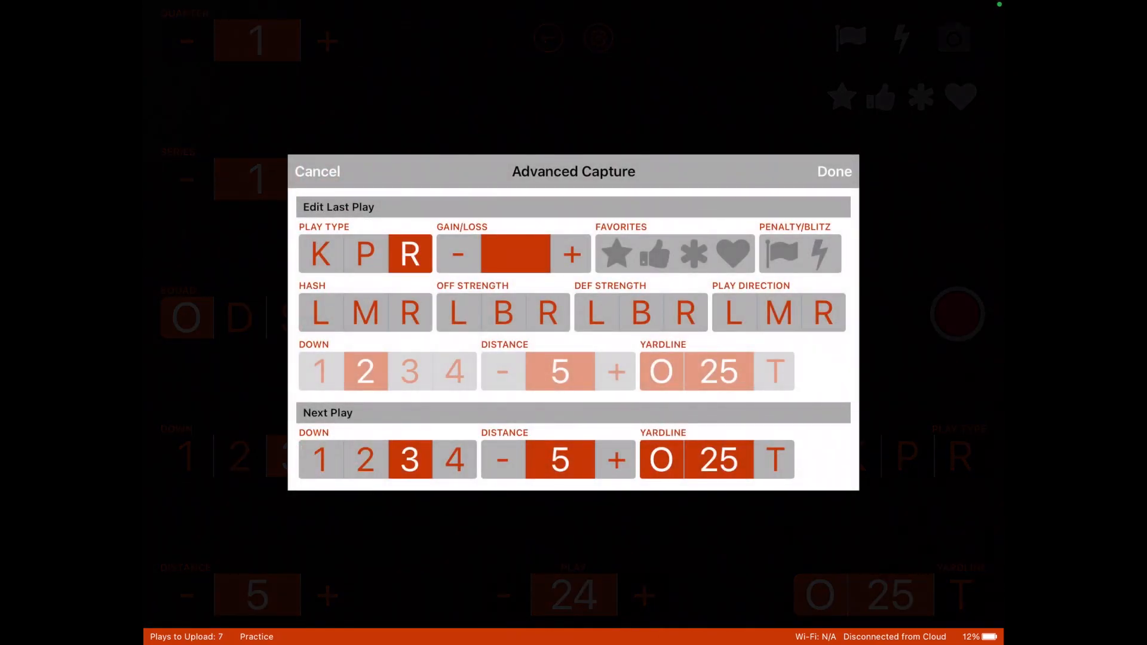
Set the next-play yard line to 30, giving a 45-yard gain and 1st and 10
click(718, 460)
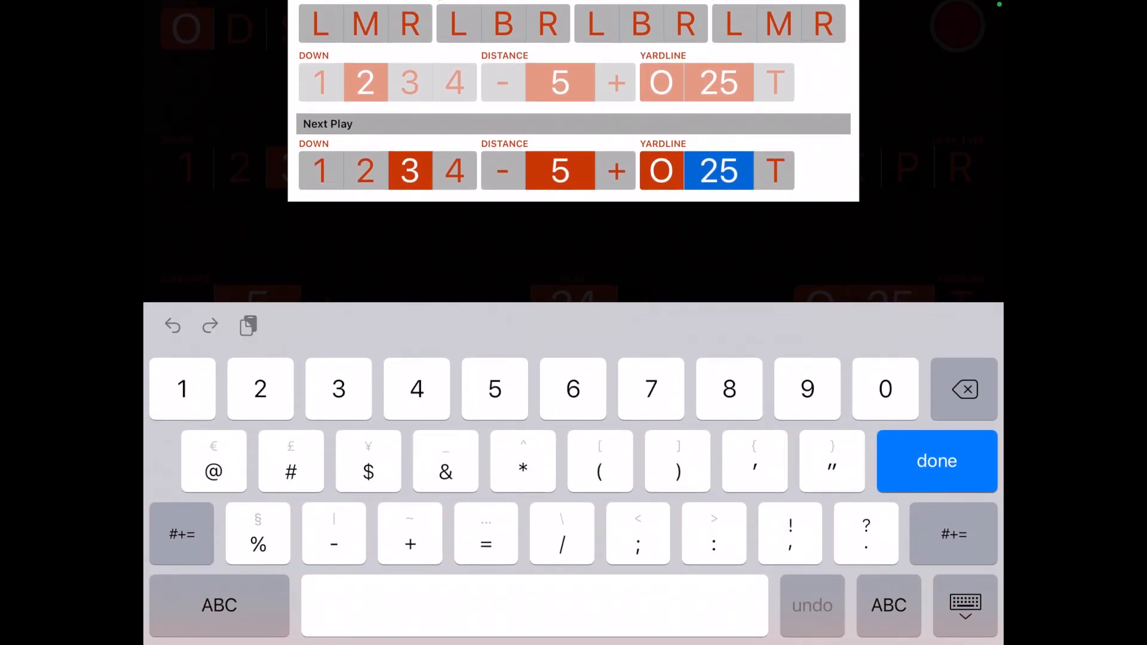
click(884, 389)
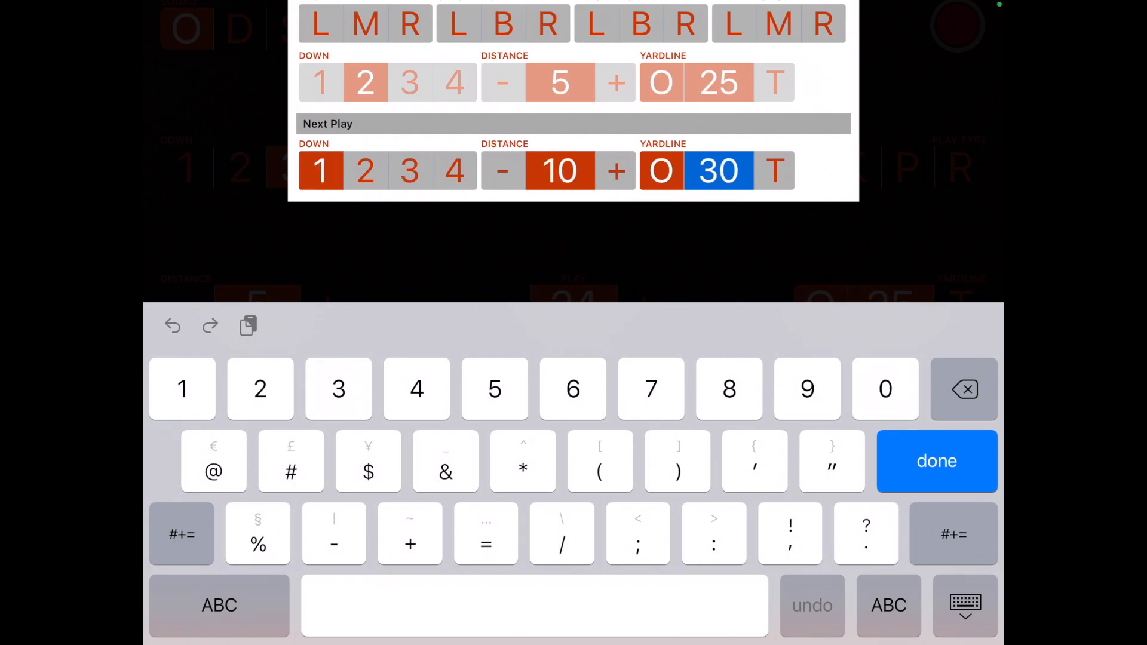
click(936, 461)
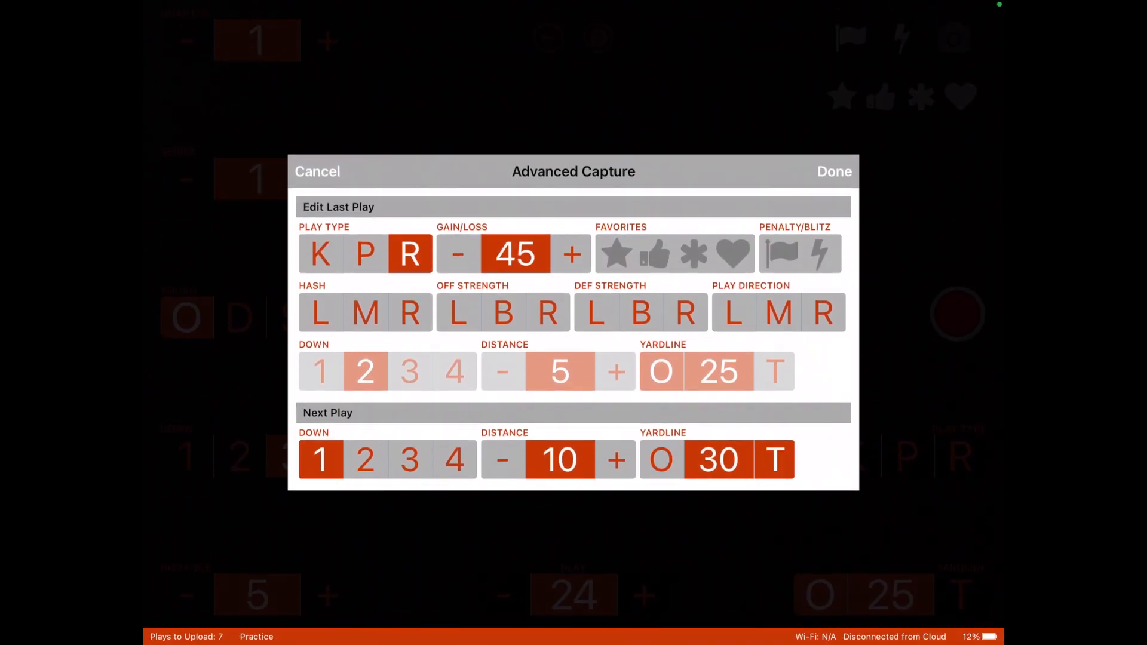